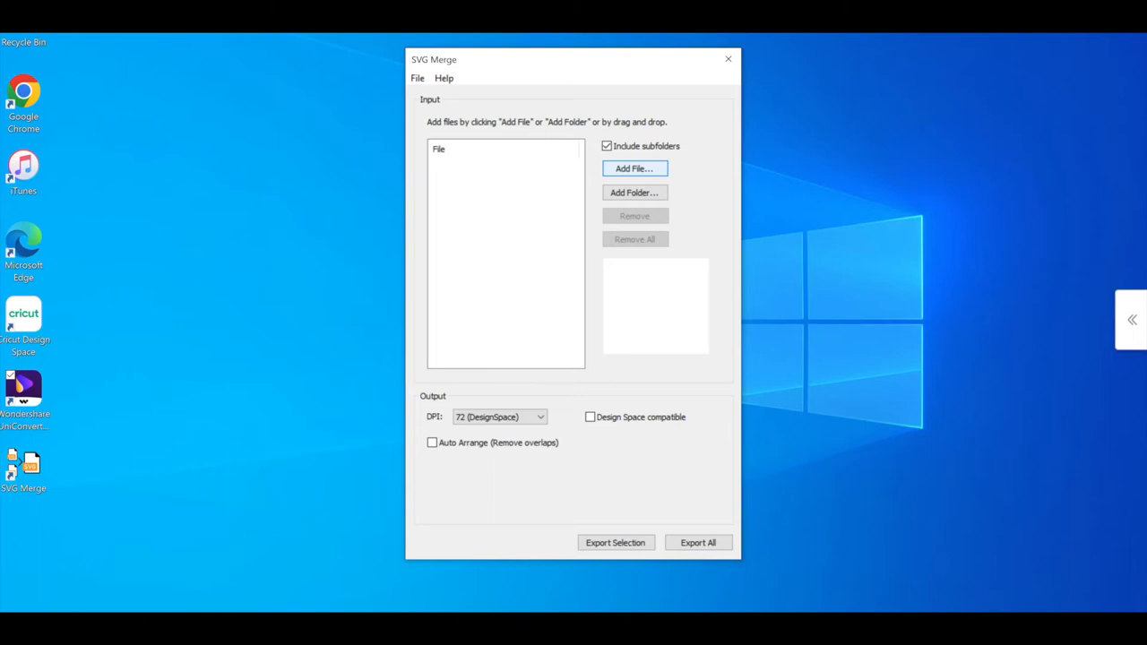
Step: Add file 10.svg from Downloads > England to the SVG Merge input list
{"action": "left_click", "coordinate": [634, 168]}
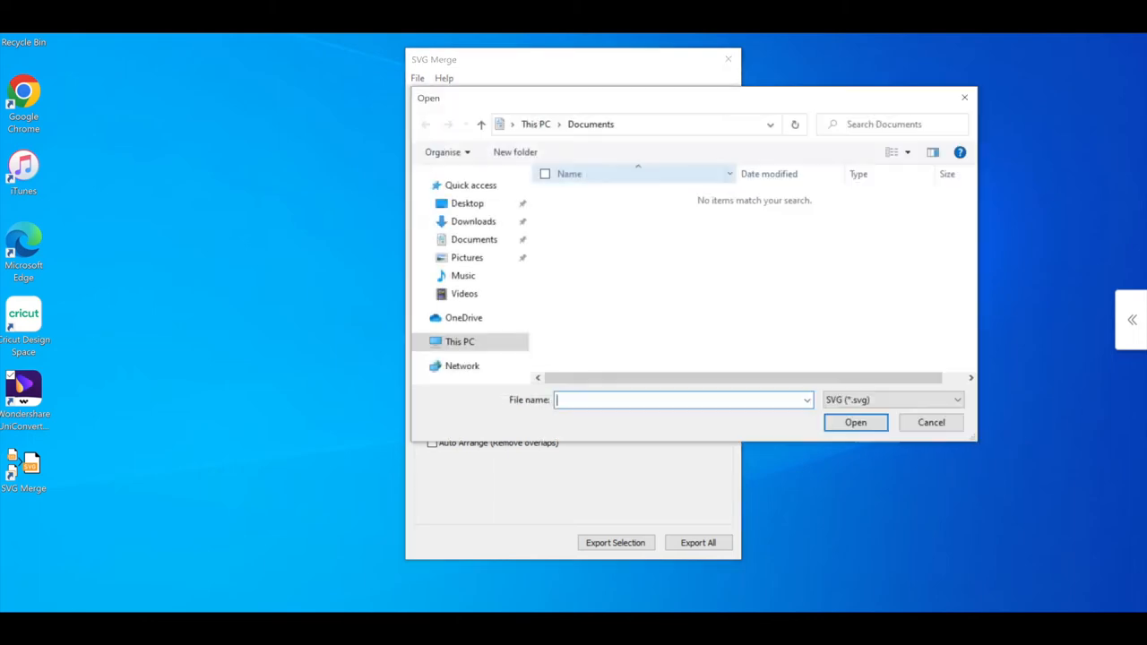
{"action": "left_click", "coordinate": [473, 221]}
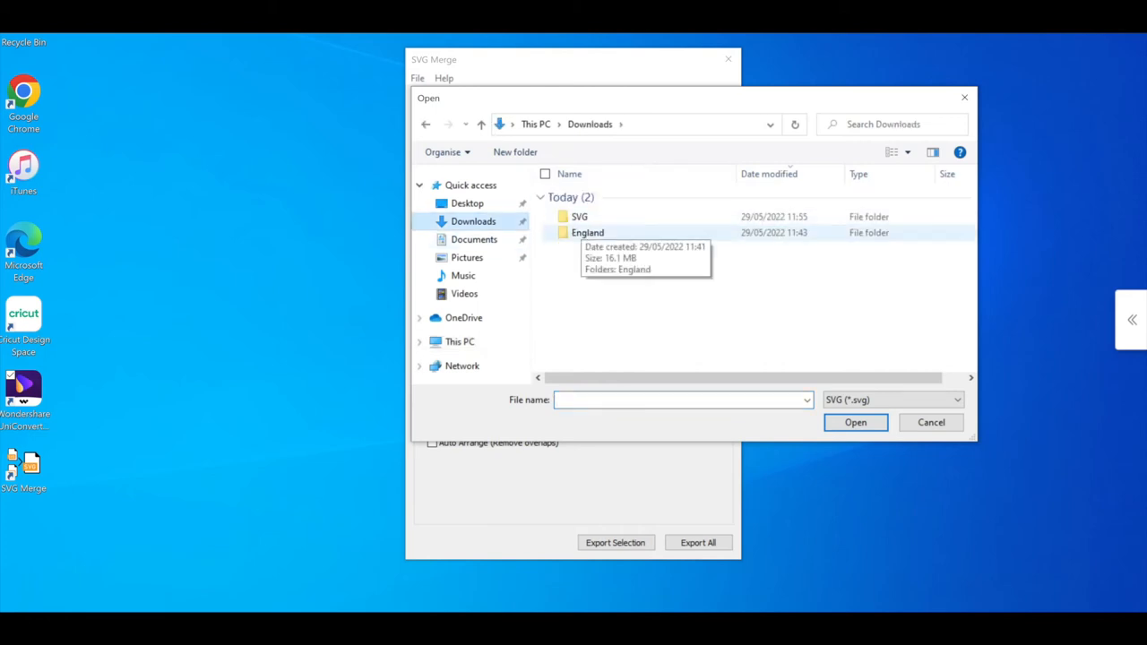
{"action": "double_click", "coordinate": [587, 232]}
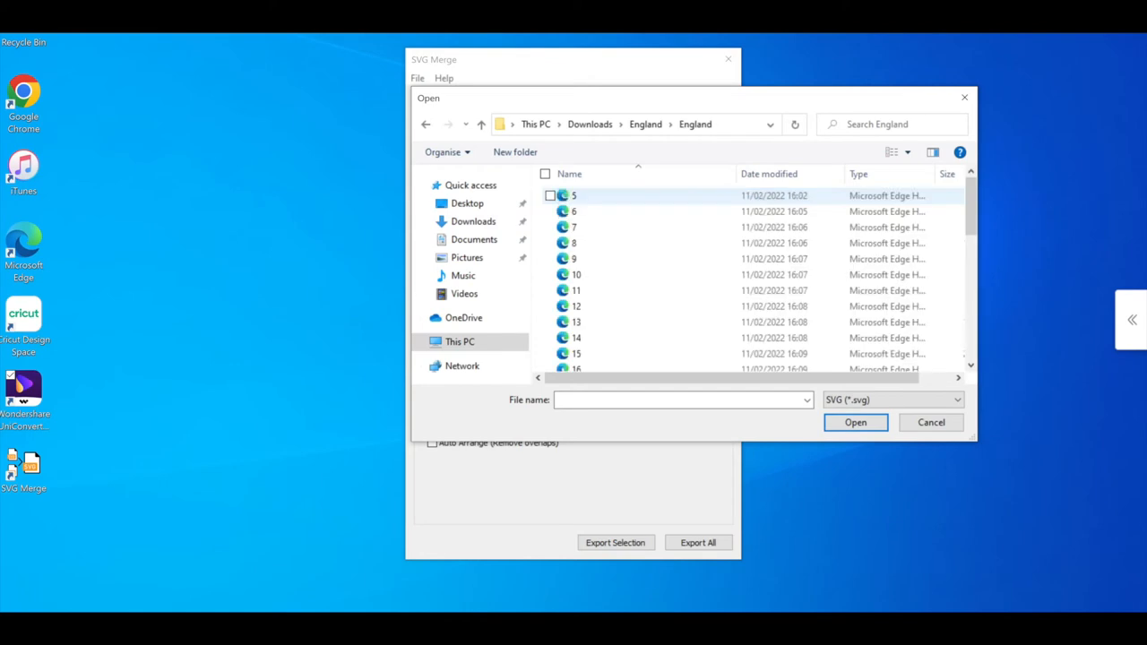
{"action": "left_click", "coordinate": [576, 227]}
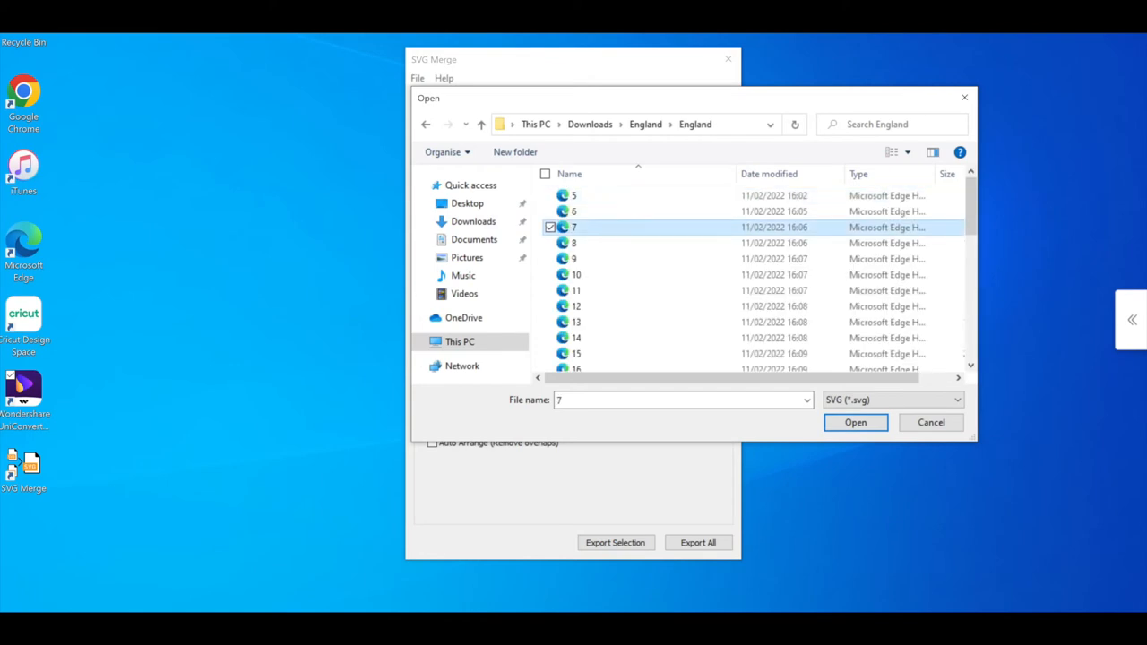
{"action": "left_click", "coordinate": [577, 274]}
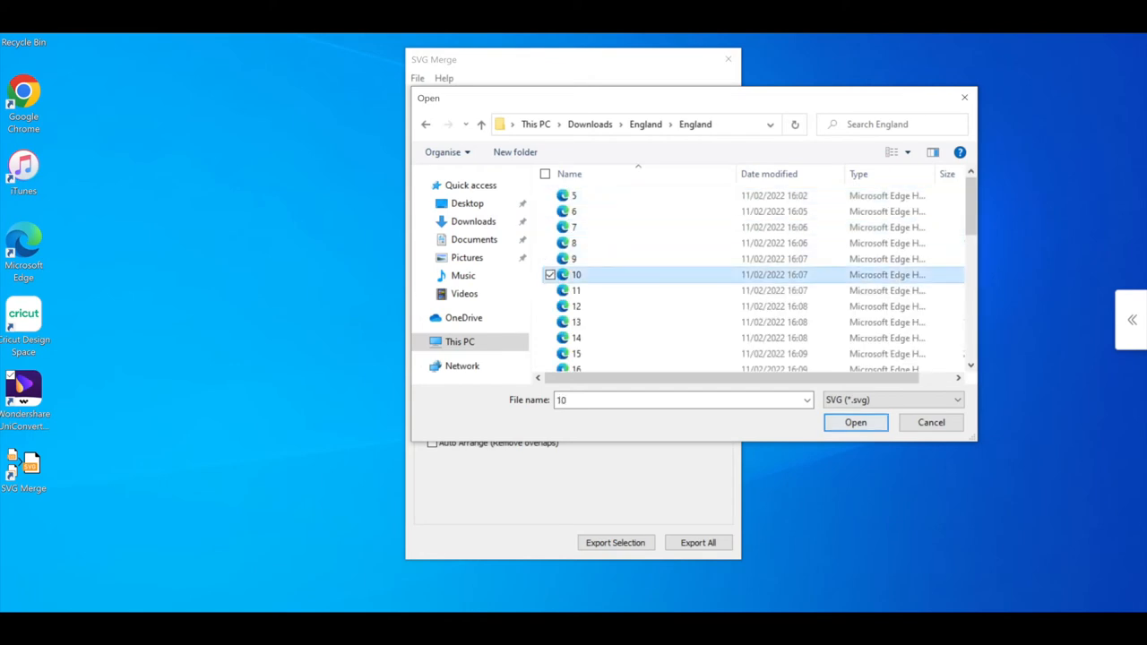
{"action": "left_click", "coordinate": [854, 422]}
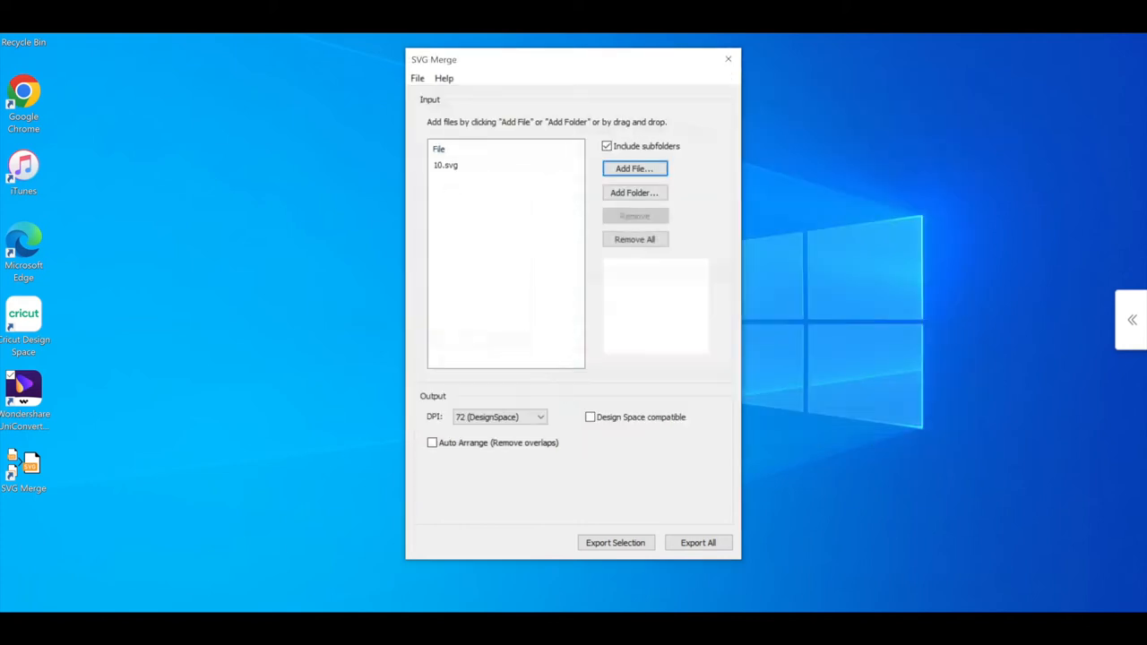
{"action": "left_click", "coordinate": [634, 168]}
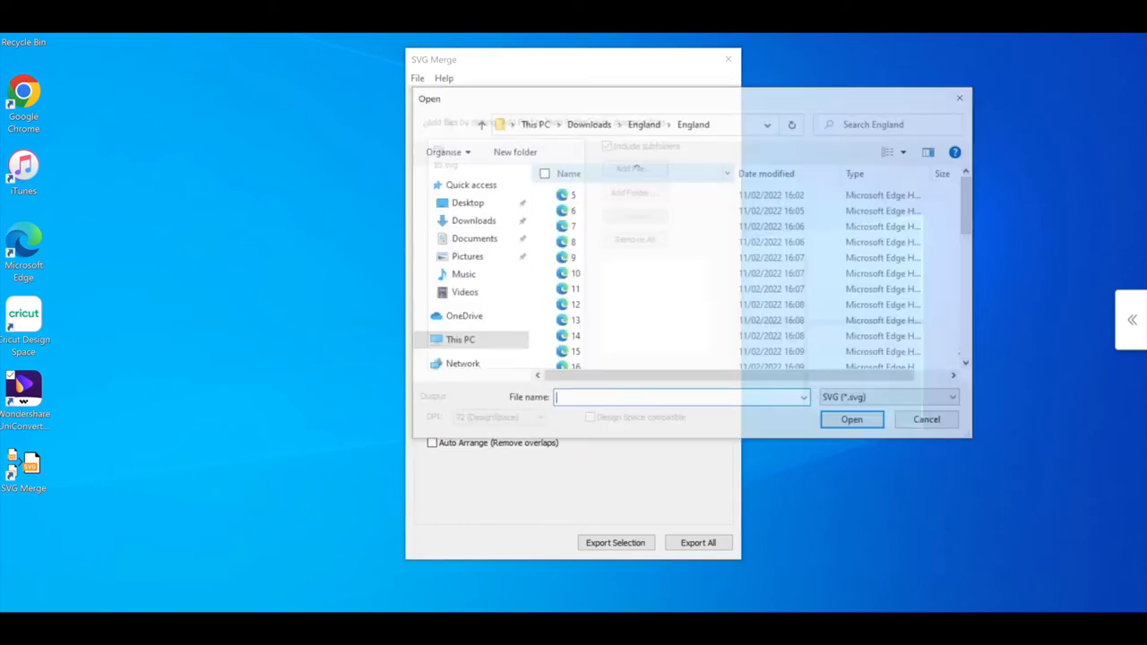
Step: Add England files 5 through 24 to the list and begin Export All
{"action": "right_click", "coordinate": [569, 195]}
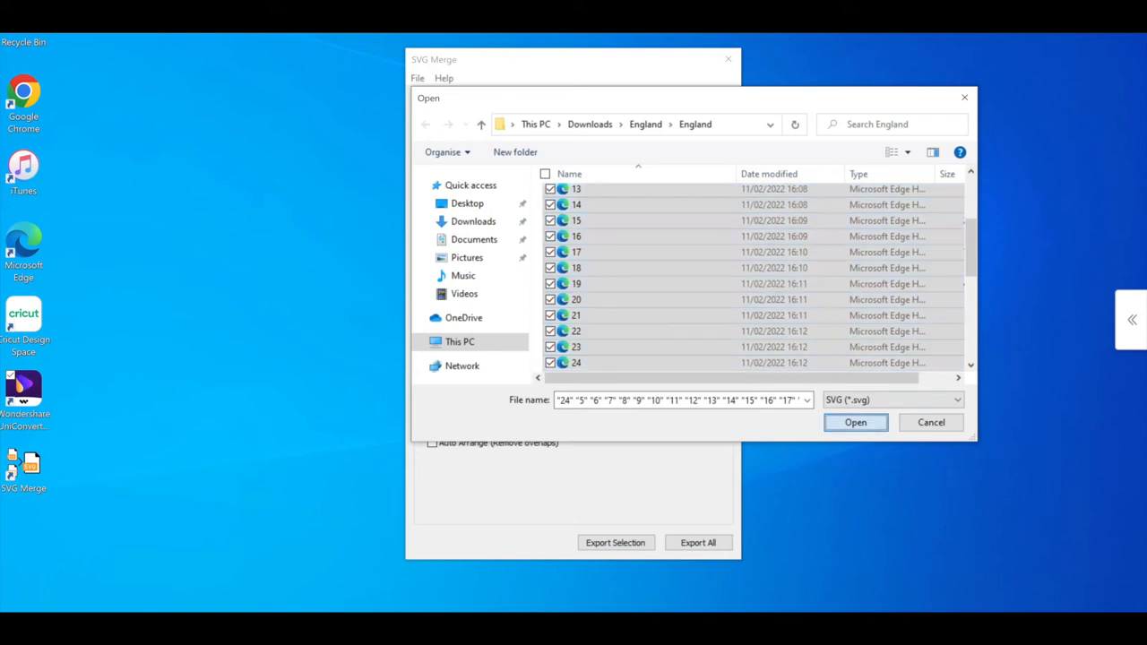
{"action": "left_click", "coordinate": [856, 422]}
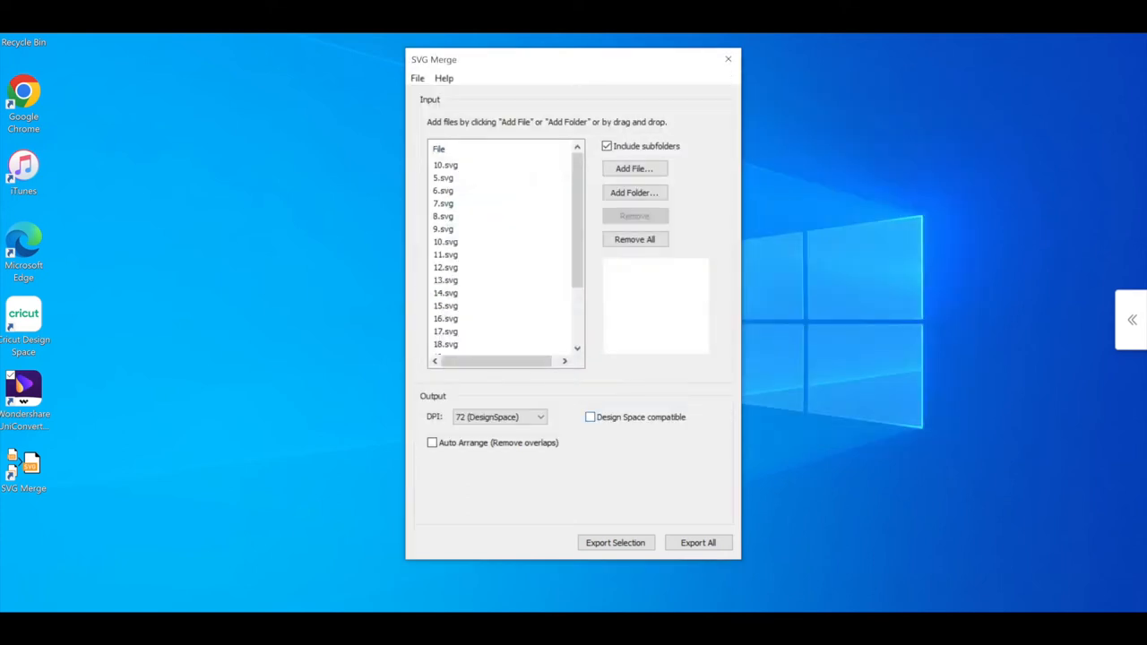
{"action": "left_click", "coordinate": [589, 417]}
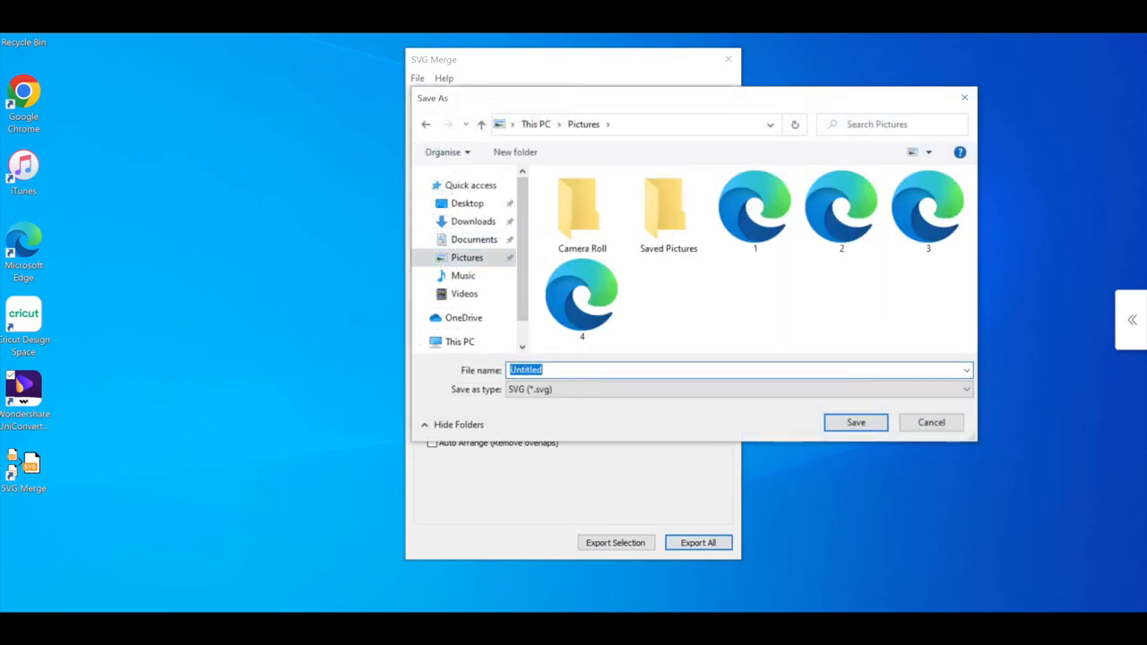
Step: Save the merged export as 'svg mege files' in Pictures and confirm completion
{"action": "type", "text": "svg mege files"}
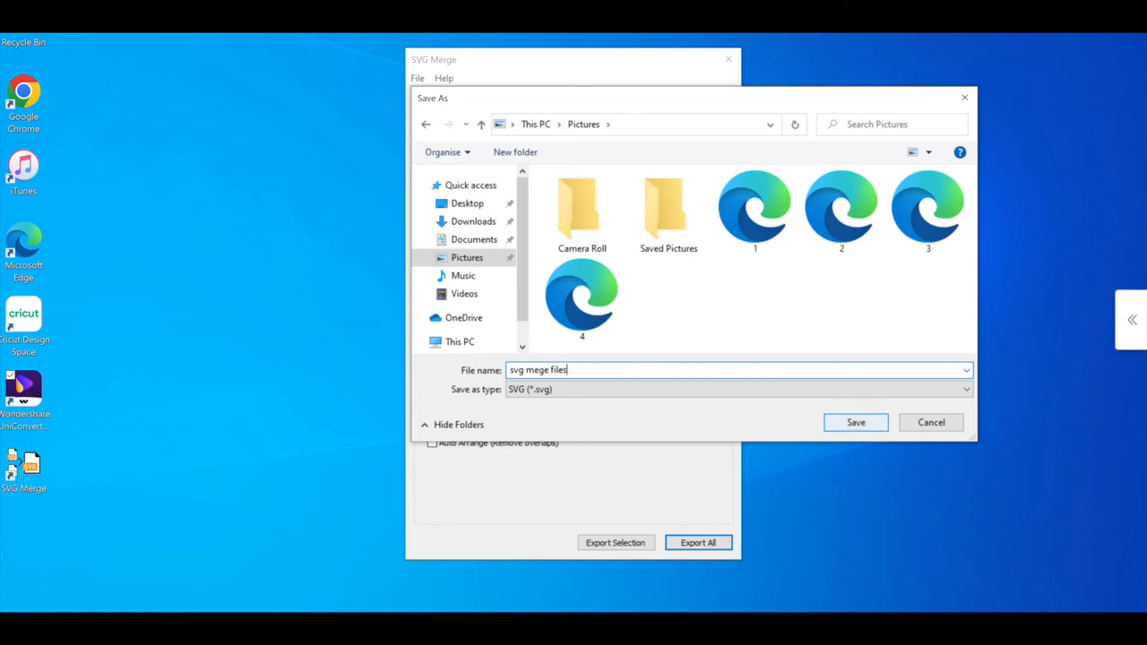
{"action": "left_click", "coordinate": [854, 422]}
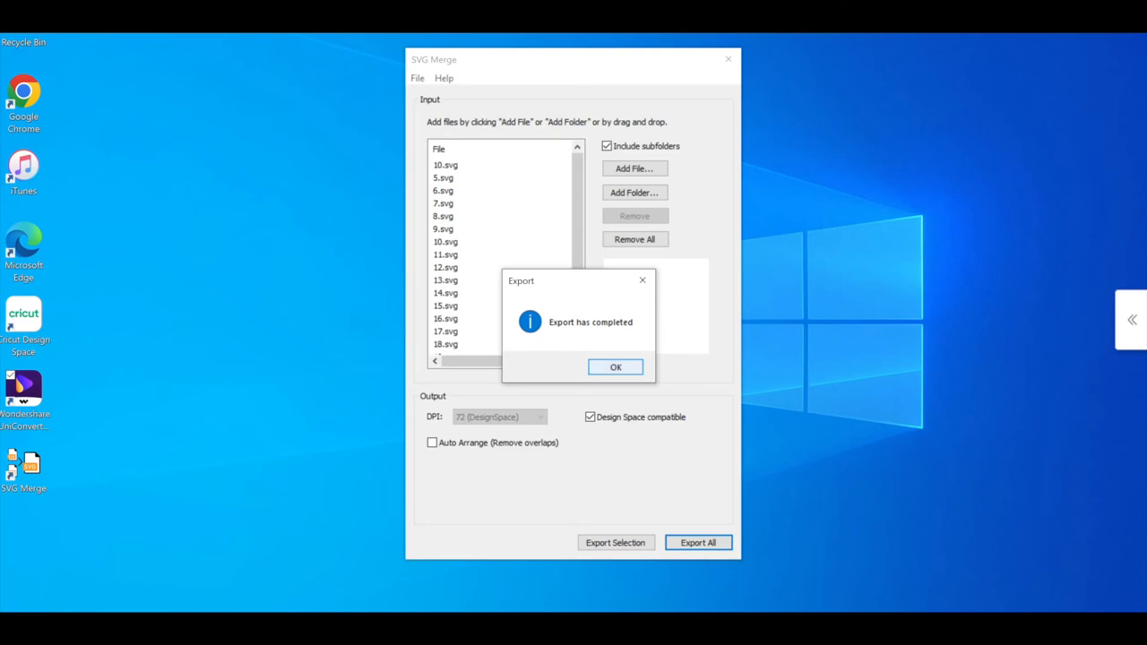
{"action": "left_click", "coordinate": [614, 366]}
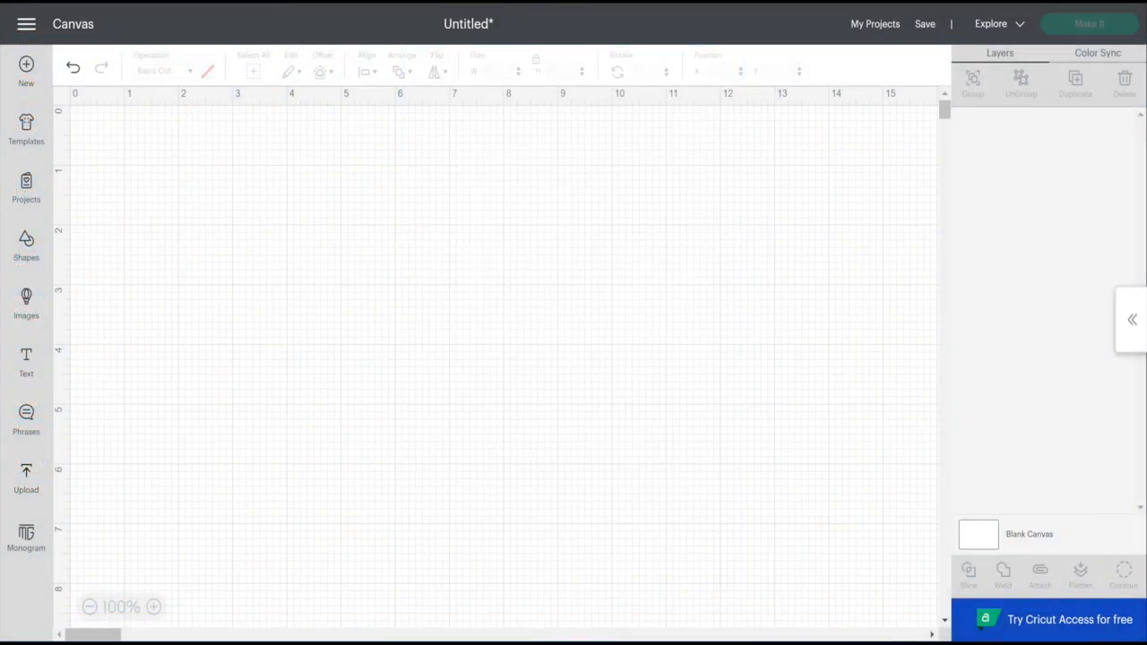
Step: Upload the 'svg mege files' image from Pictures into Cricut Design Space
{"action": "left_click", "coordinate": [26, 474]}
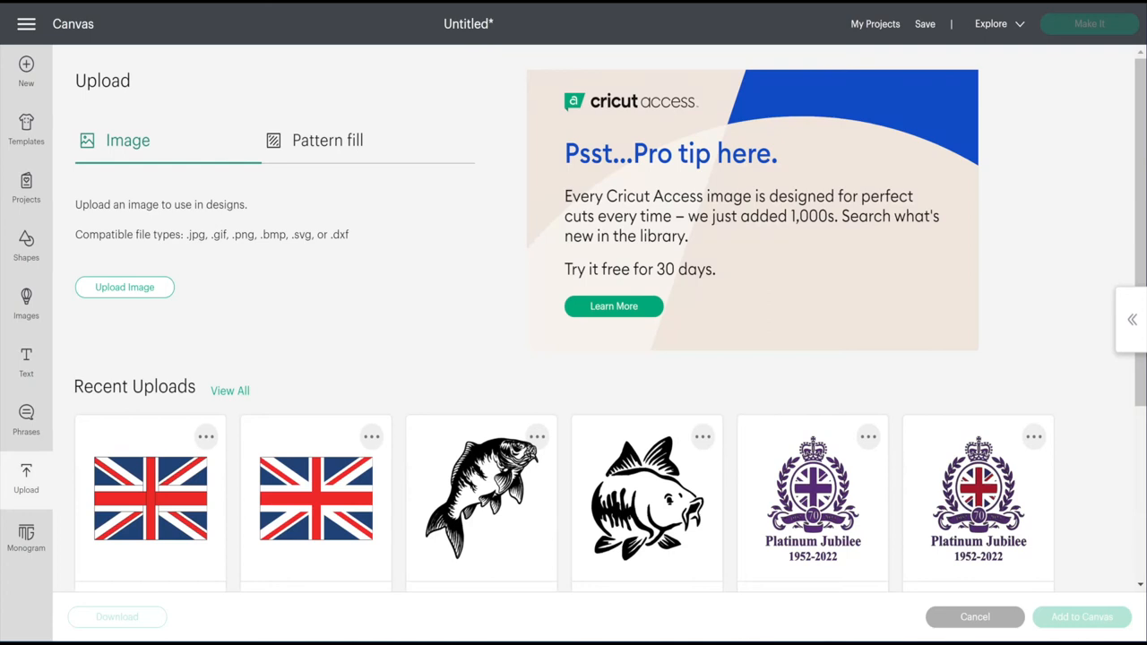
{"action": "left_click", "coordinate": [124, 286]}
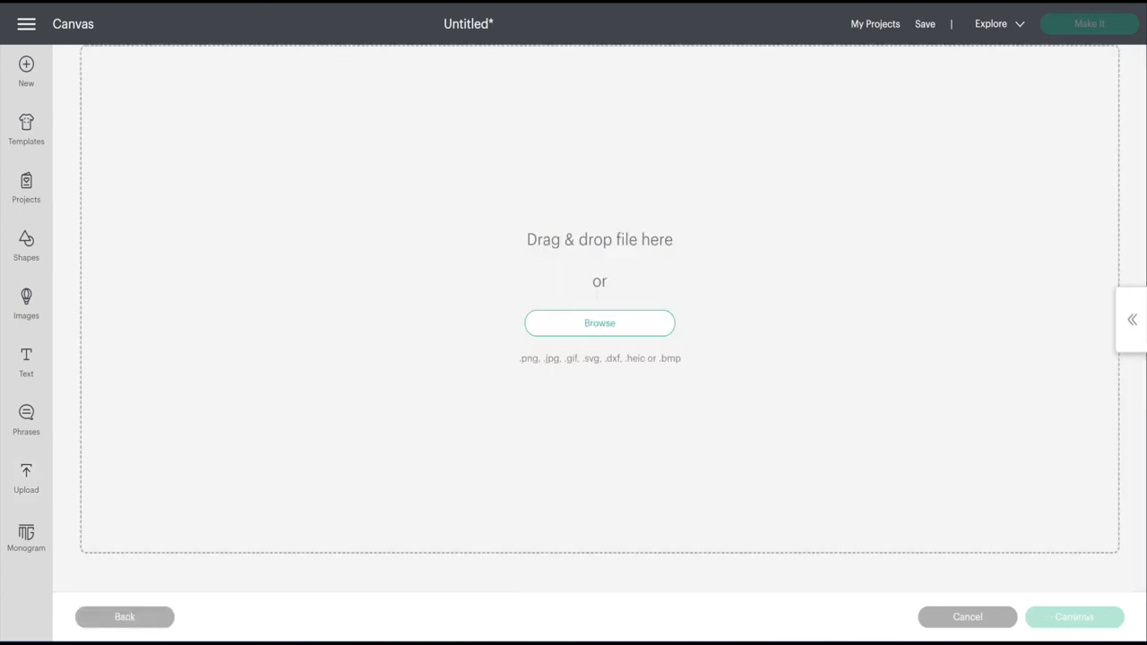
{"action": "left_click", "coordinate": [599, 322]}
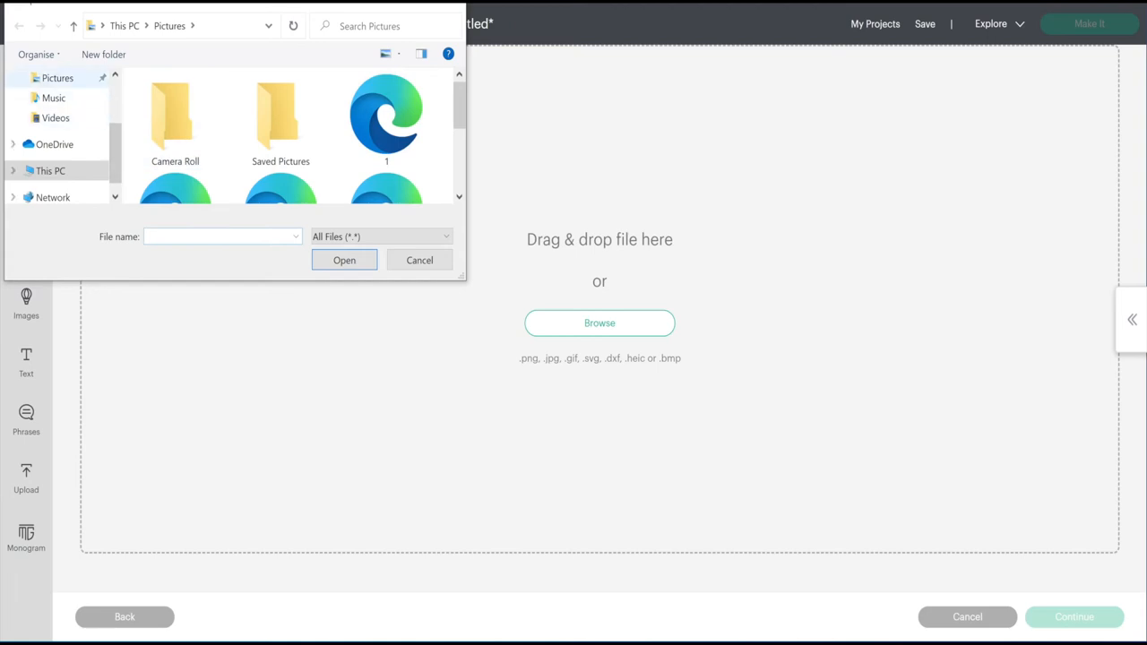
{"action": "scroll", "scroll_direction": "down", "scroll_amount": 3}
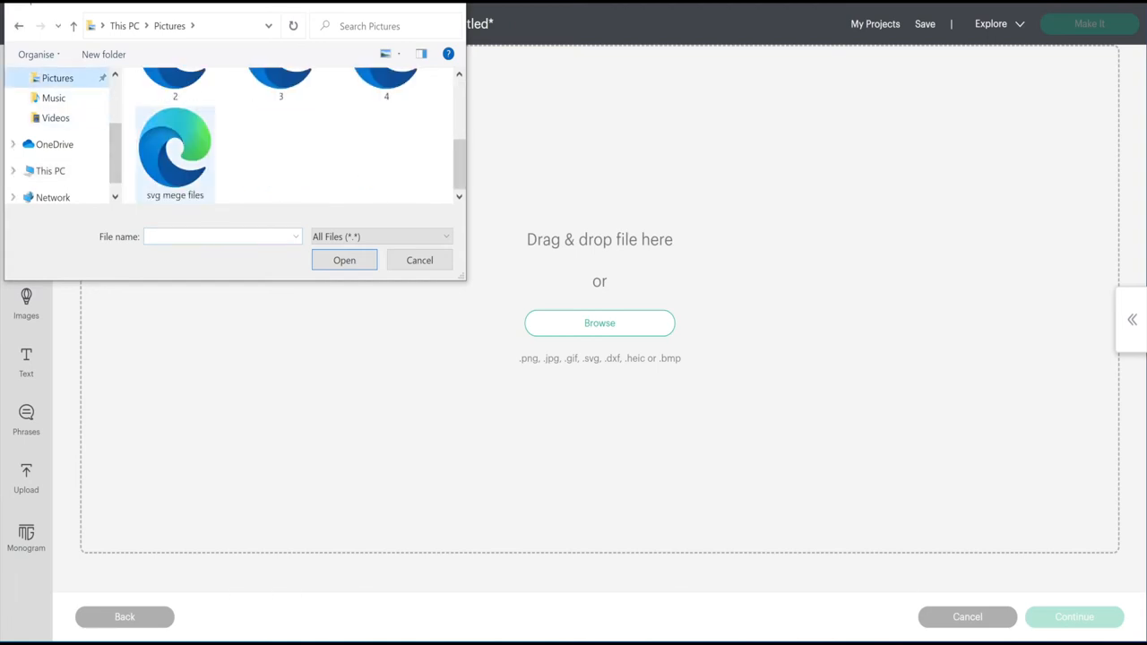
{"action": "left_click", "coordinate": [174, 152]}
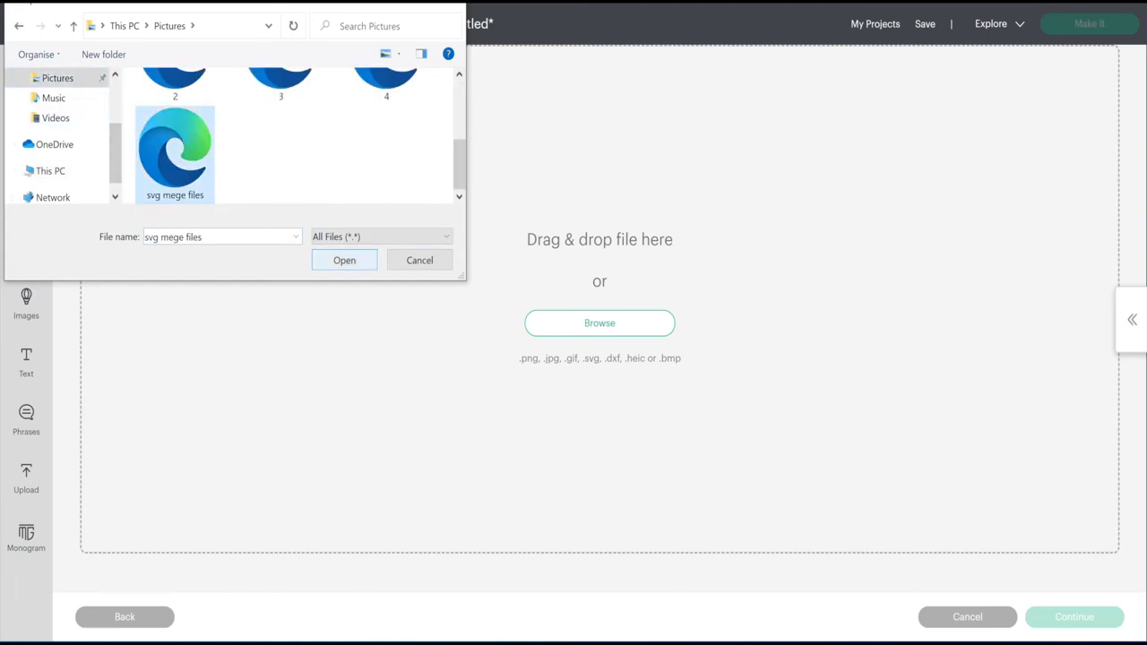
{"action": "left_click", "coordinate": [344, 260]}
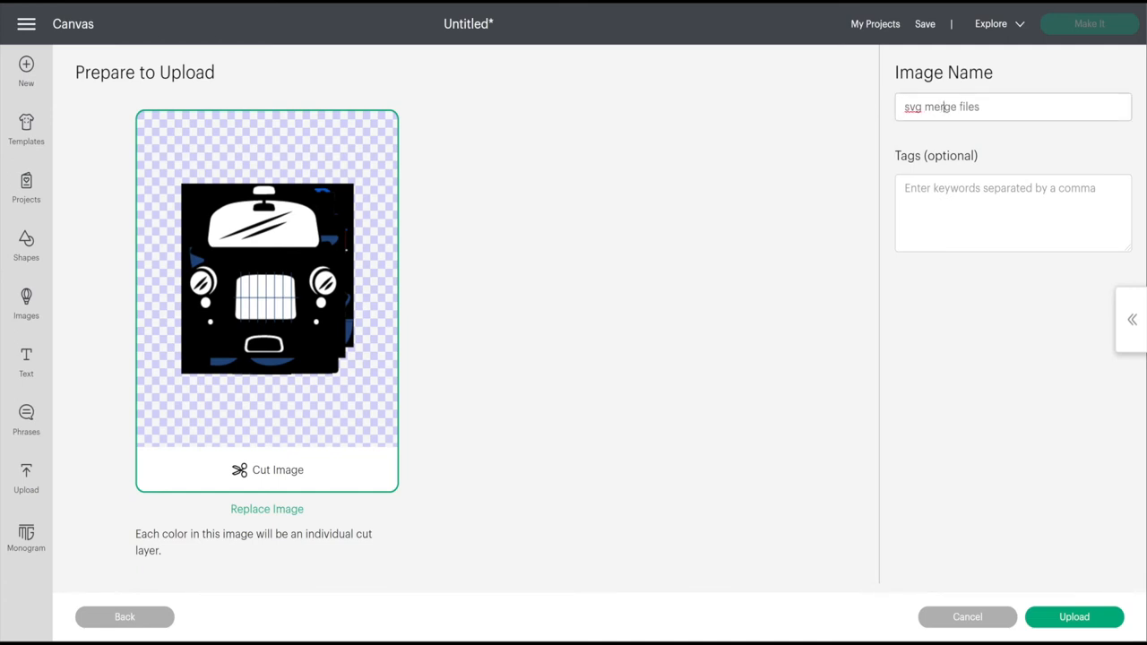
Step: Tag the image 'merged files' and upload it as 'svg merge files'
{"action": "left_click", "coordinate": [1012, 212]}
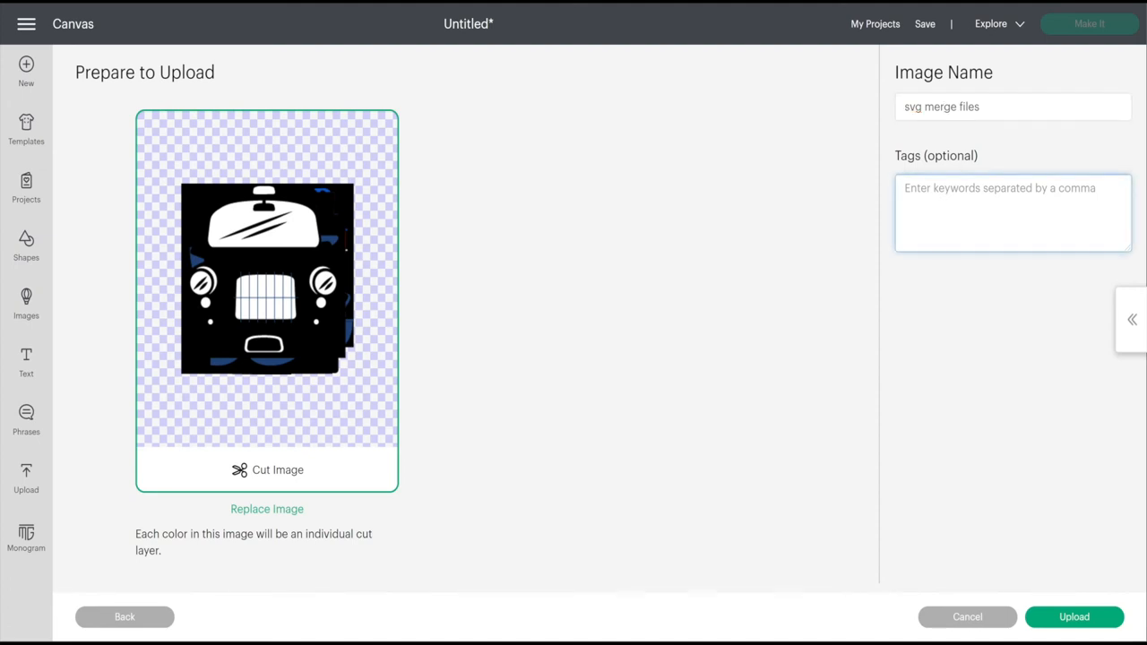
{"action": "type", "text": "merged"}
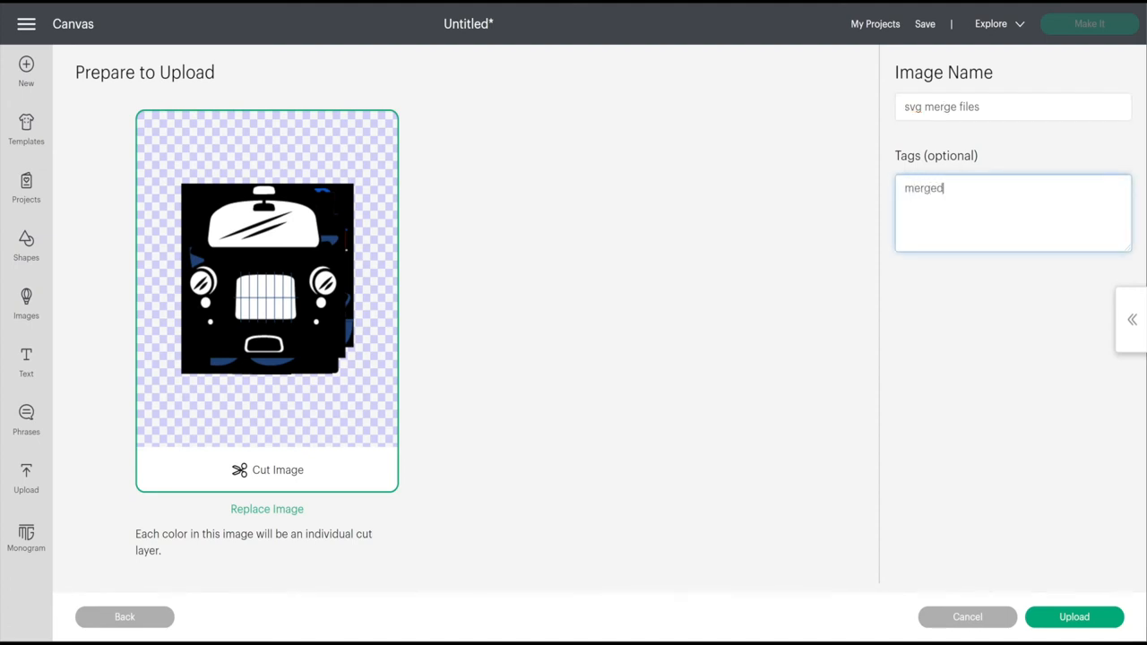
{"action": "type", "text": "files"}
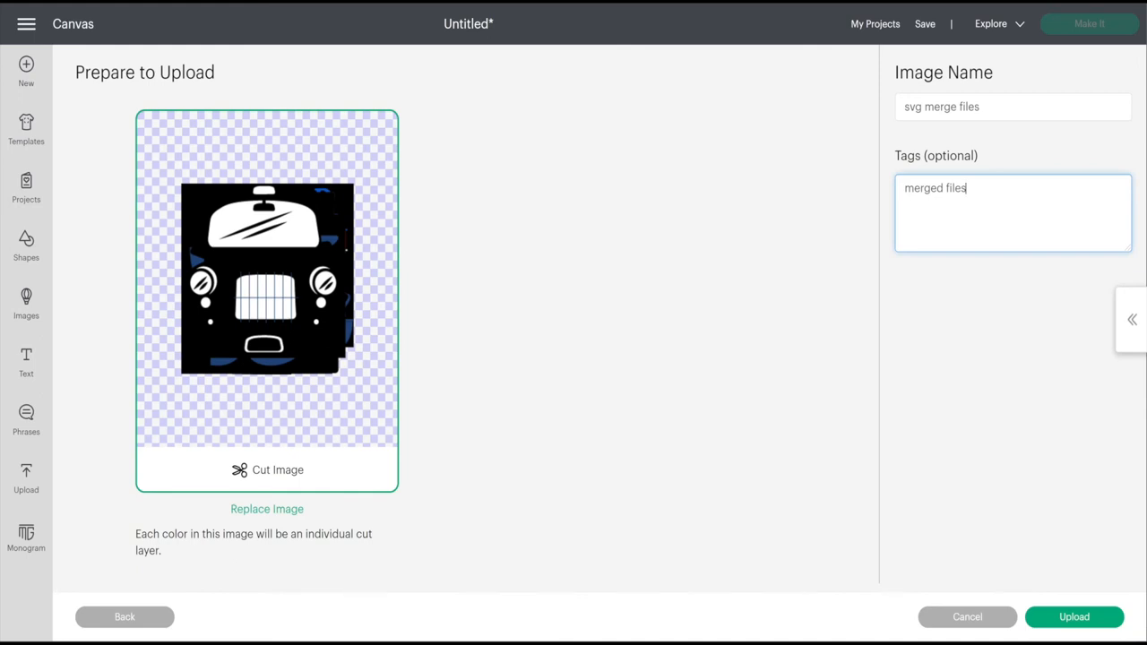
{"action": "left_click", "coordinate": [1073, 616]}
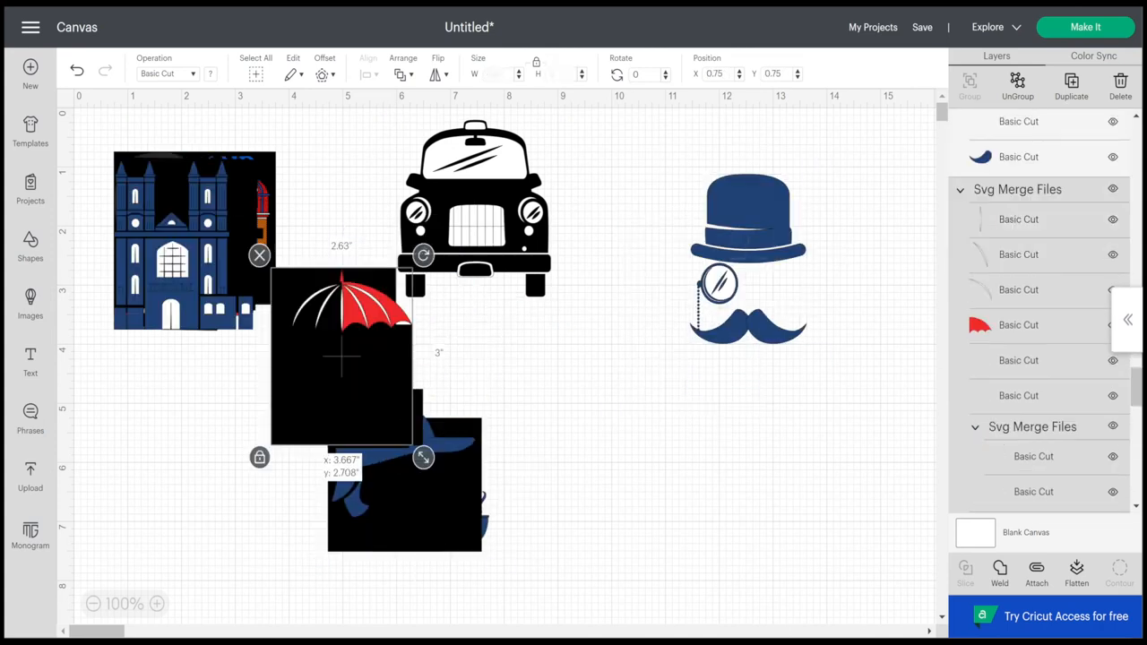
Step: Drag the red umbrella to the lower right, away from the hat piece
{"action": "left_click_drag", "start_coordinate": [341, 358], "coordinate": [685, 501]}
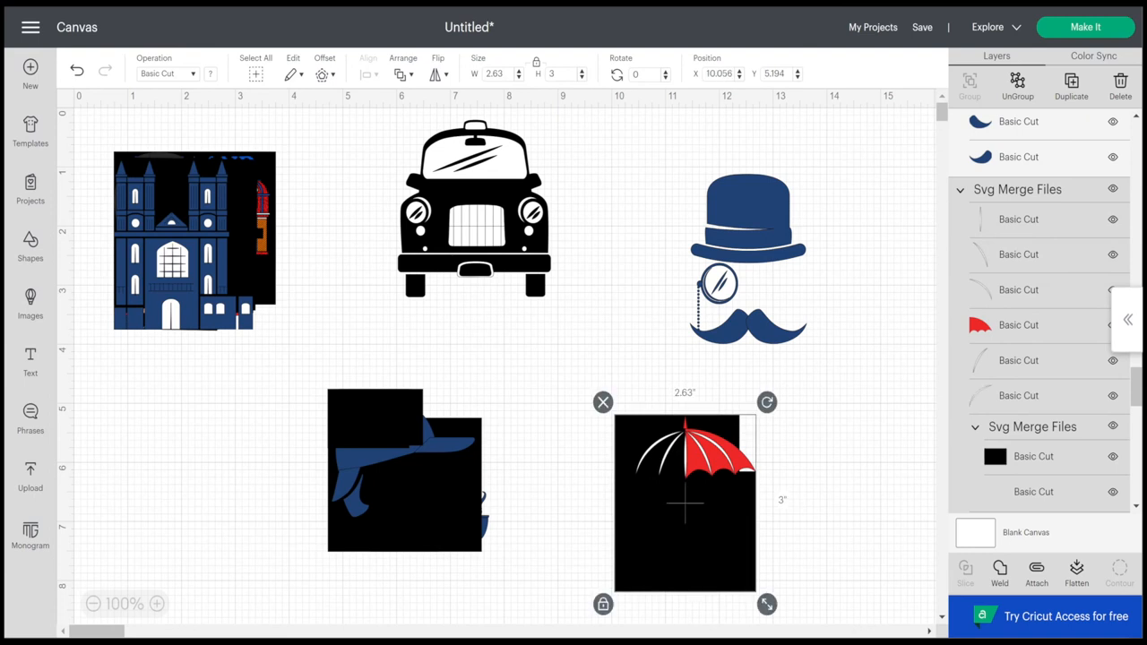